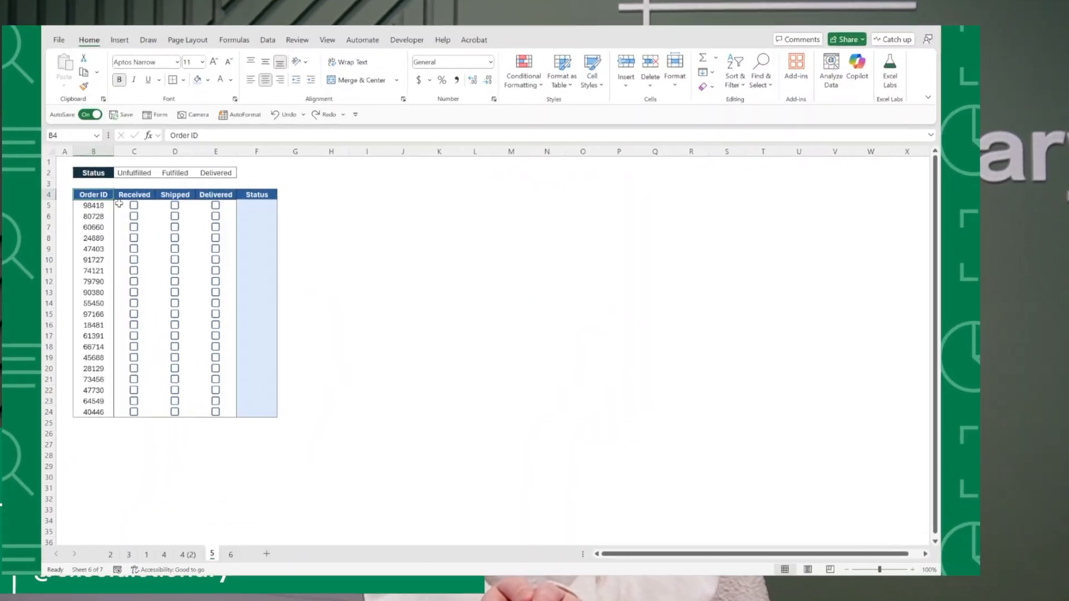
# Tick order 98418's Received box and another checkbox on sheet 5, then go to sheet 6.
pyautogui.click(188, 196)
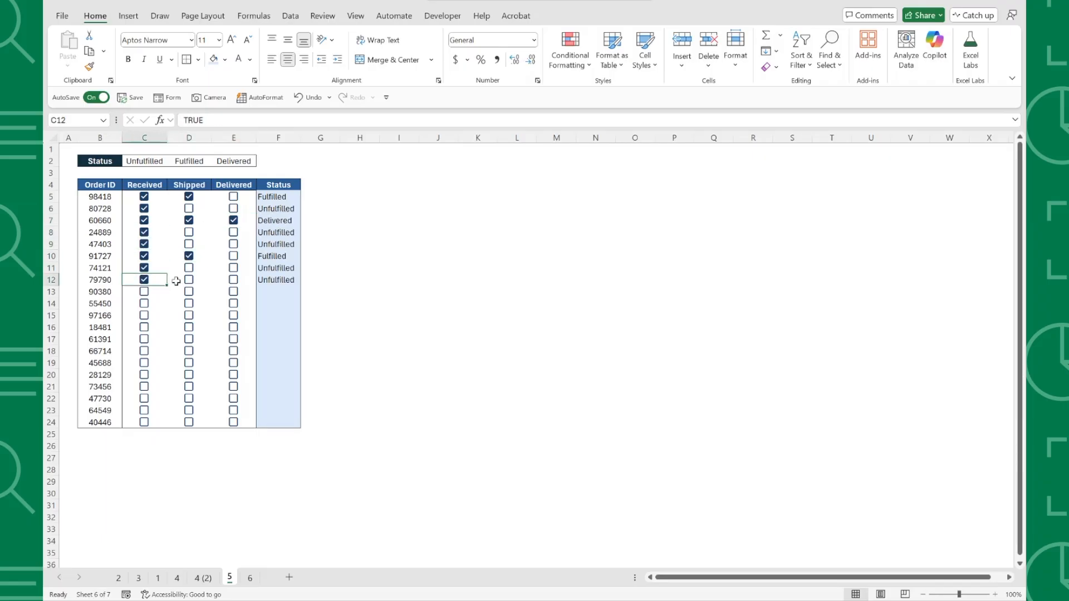
pyautogui.click(232, 280)
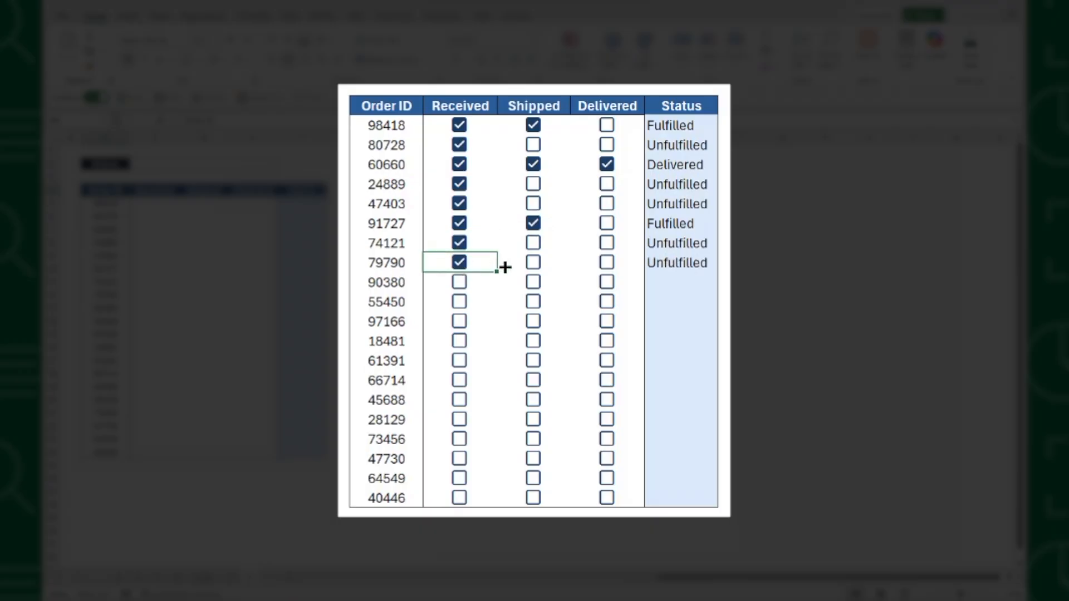
pyautogui.click(605, 262)
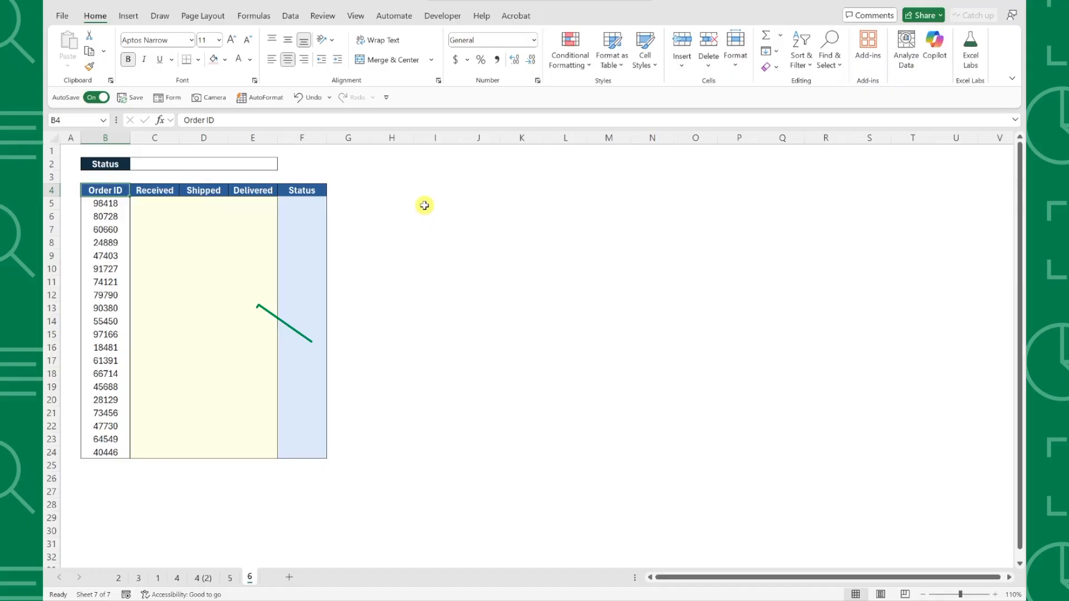
# Insert checkboxes into C5:E24, the Received, Shipped and Delivered cells for every order.
pyautogui.moveTo(154, 204); pyautogui.dragTo(253, 426)
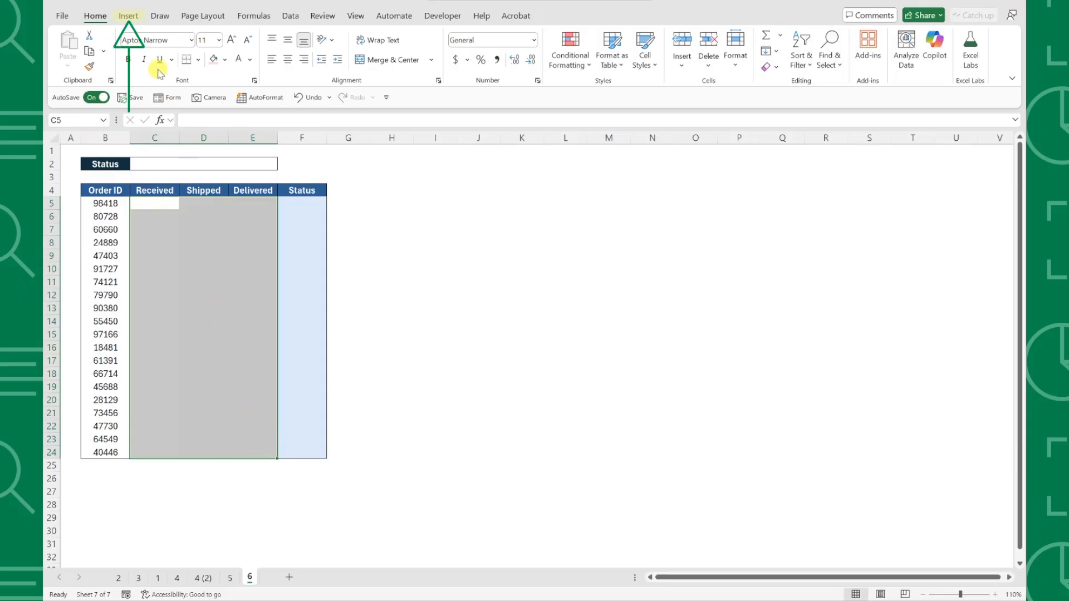
pyautogui.click(128, 15)
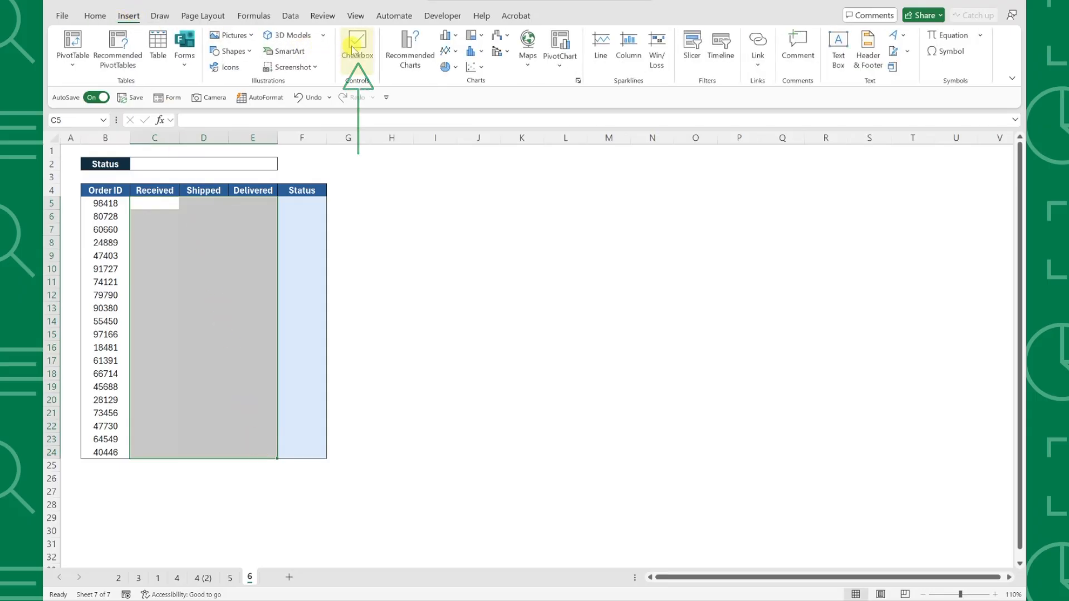
pyautogui.click(356, 48)
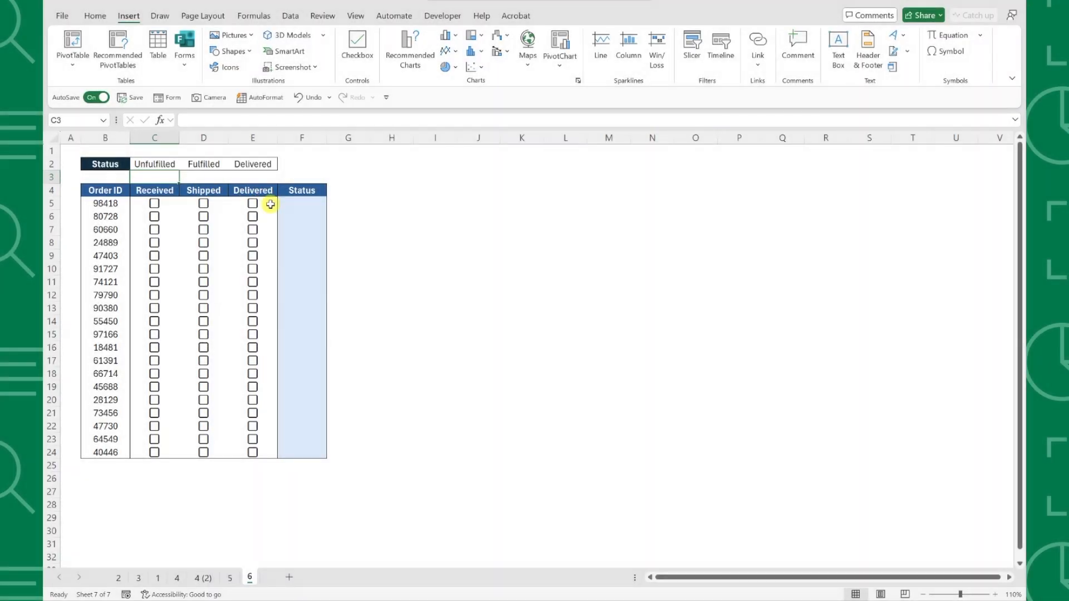
# Type =XLOOKUP(TRUE, into F5, the first order's Status cell.
pyautogui.write('=x')
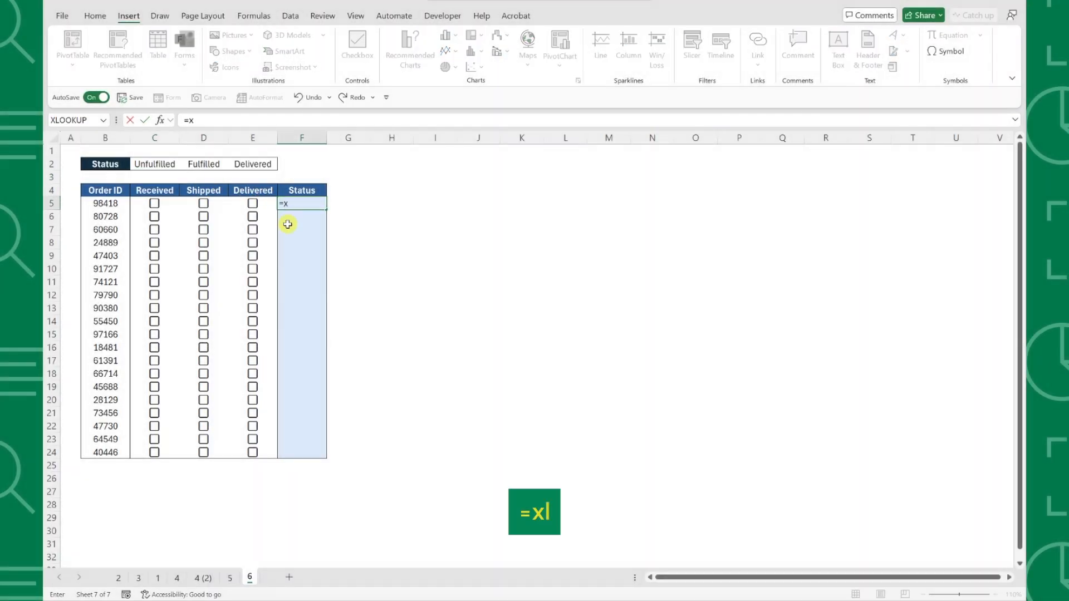
pyautogui.write('LOOKUP(')
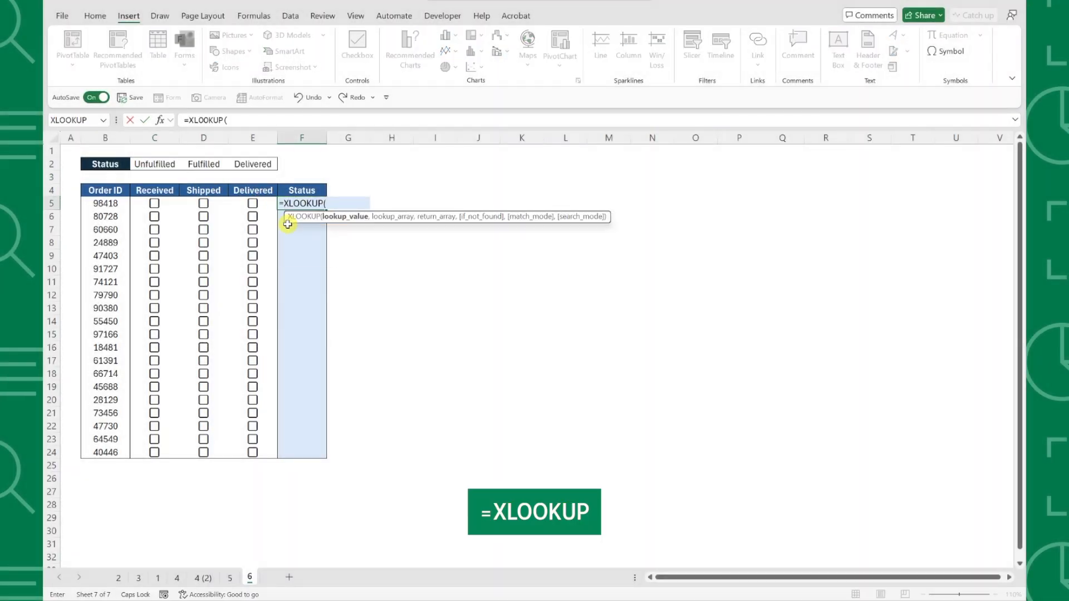
pyautogui.write('TRUE')
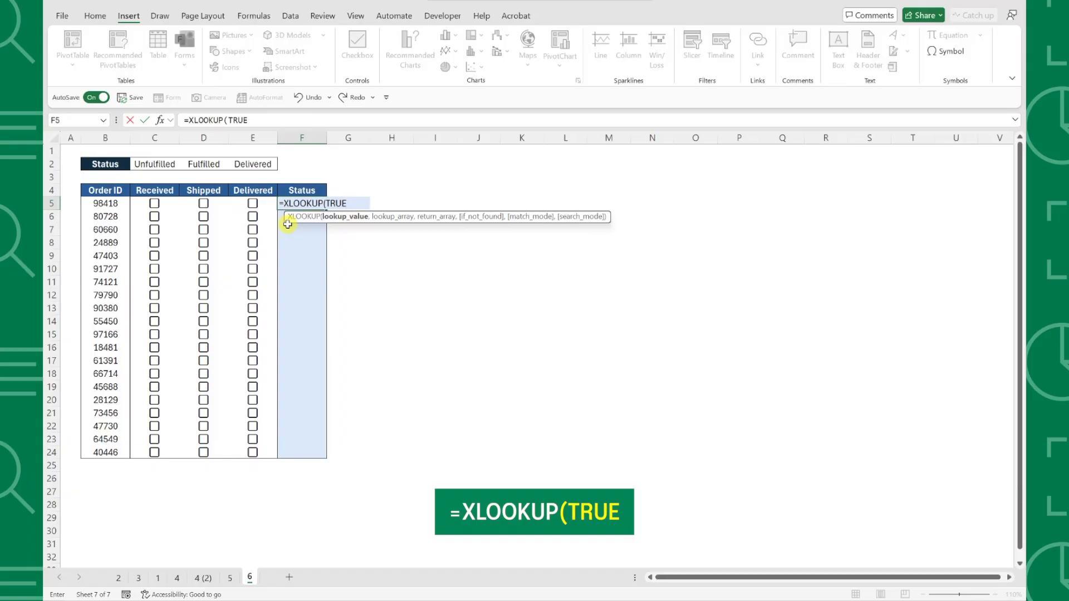
pyautogui.write(',')
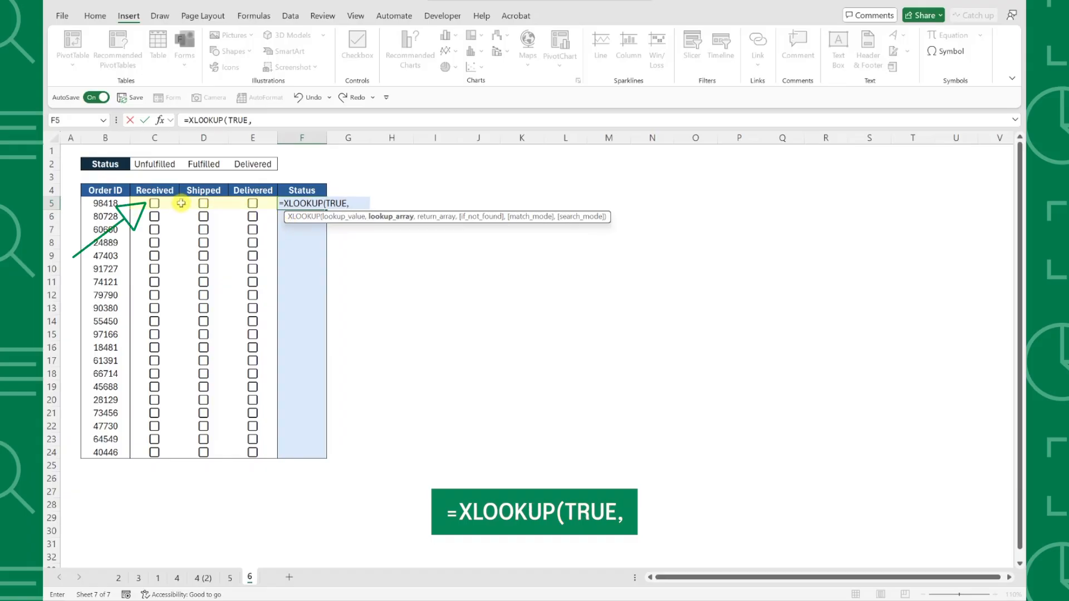
# Add C5:E5 as the lookup range and absolute $C$2:$E$2 as the return range.
pyautogui.moveTo(153, 204); pyautogui.dragTo(253, 203)
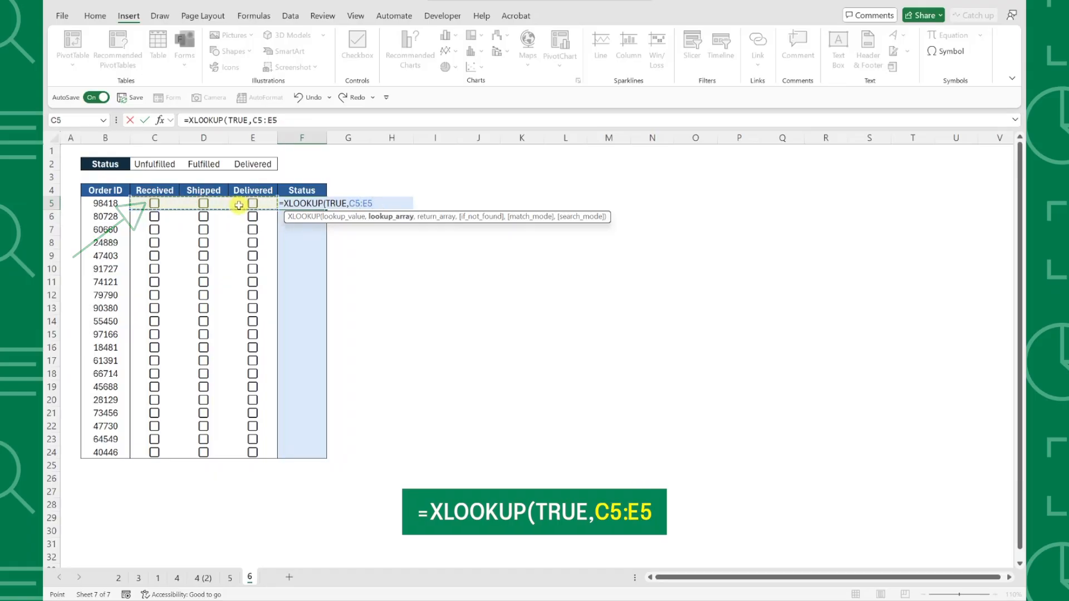
pyautogui.write(',C2:E2')
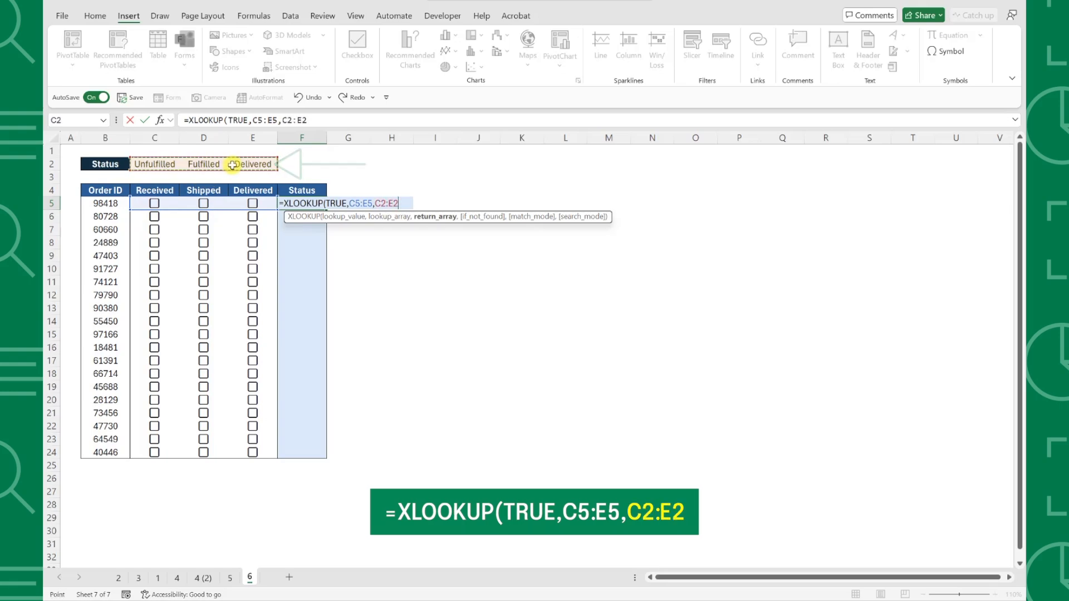
pyautogui.press('f4')
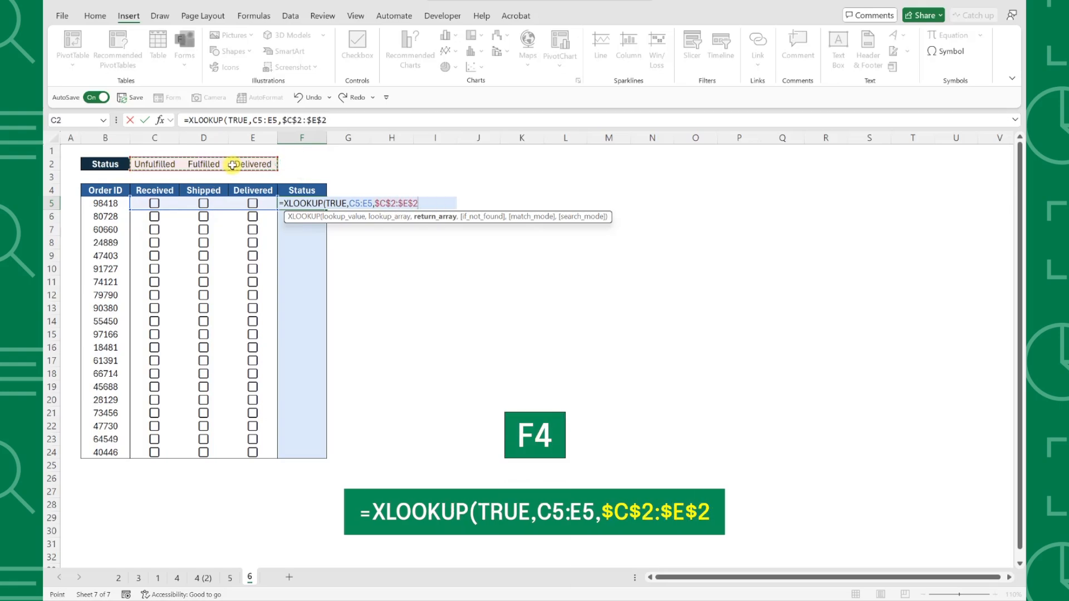
pyautogui.press('f4')
pyautogui.write(',')
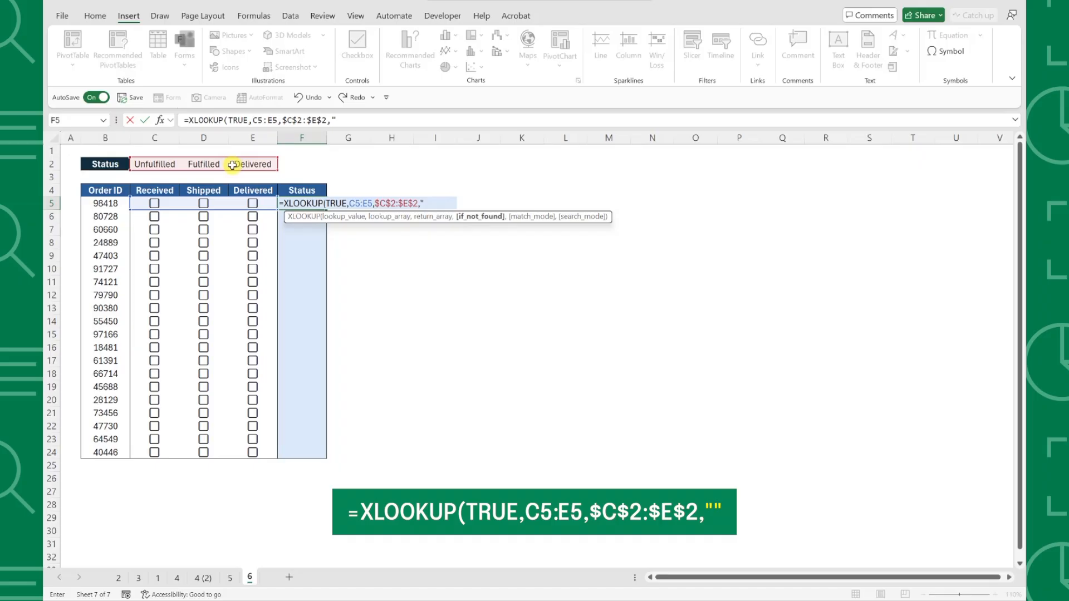
# Finish the formula as =XLOOKUP(TRUE,C5:E5,$C$2:$E$2,"",,-1).
pyautogui.write('"')
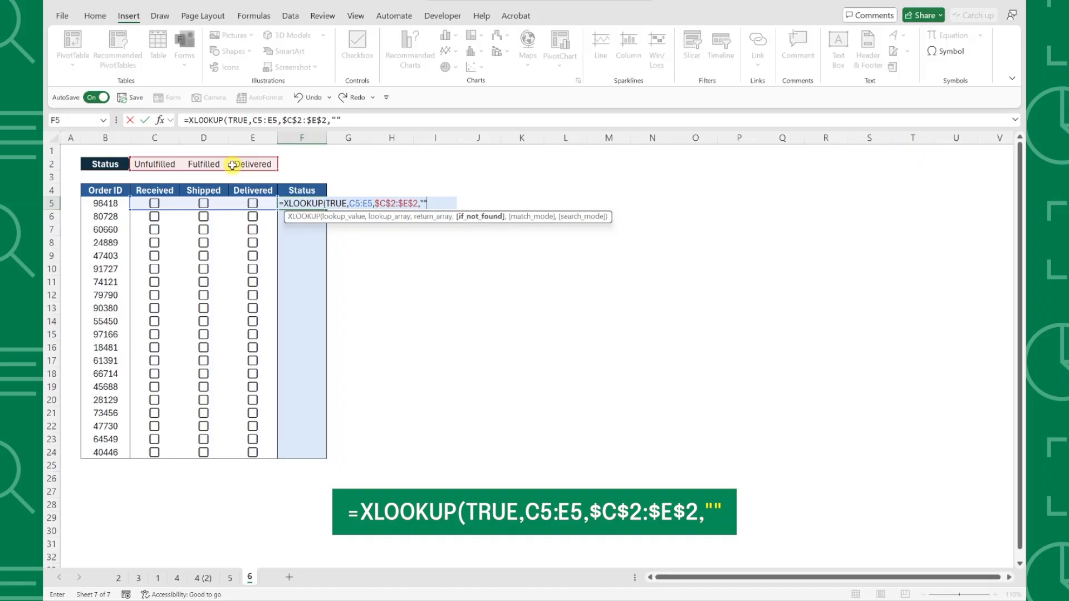
pyautogui.write(',')
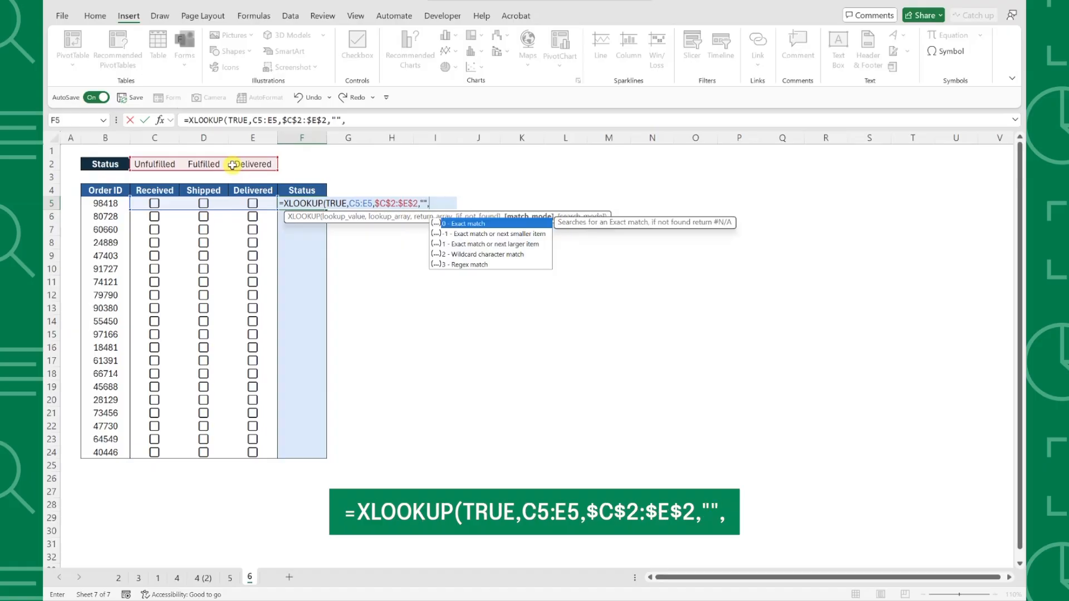
pyautogui.write(',')
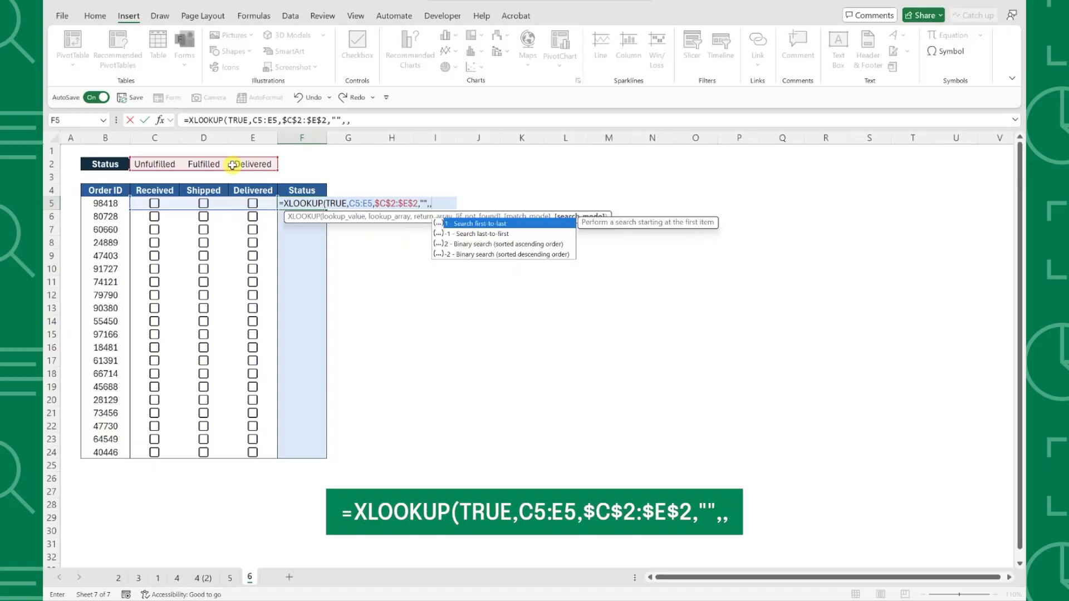
pyautogui.write('-1)')
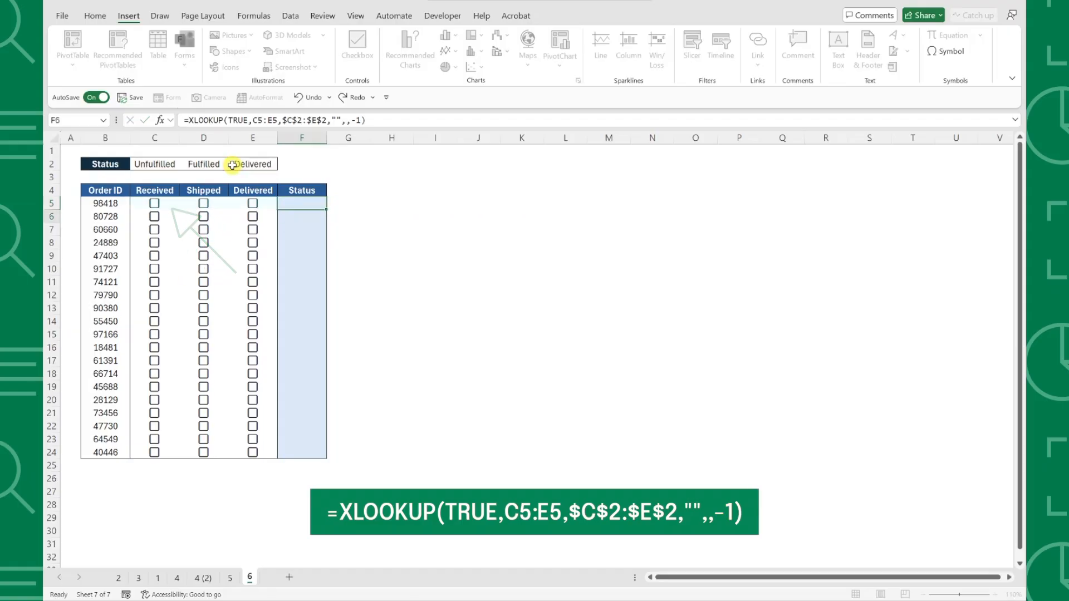
# Copy F5's Status formula down all orders and tick order 24889's Received box.
pyautogui.click(301, 204)
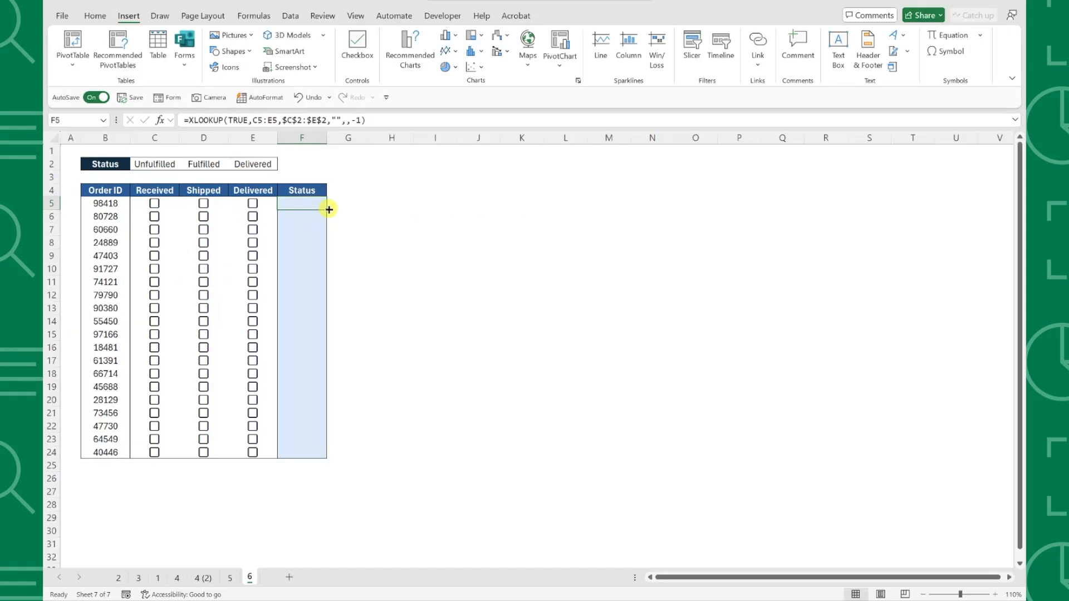
pyautogui.click(154, 203)
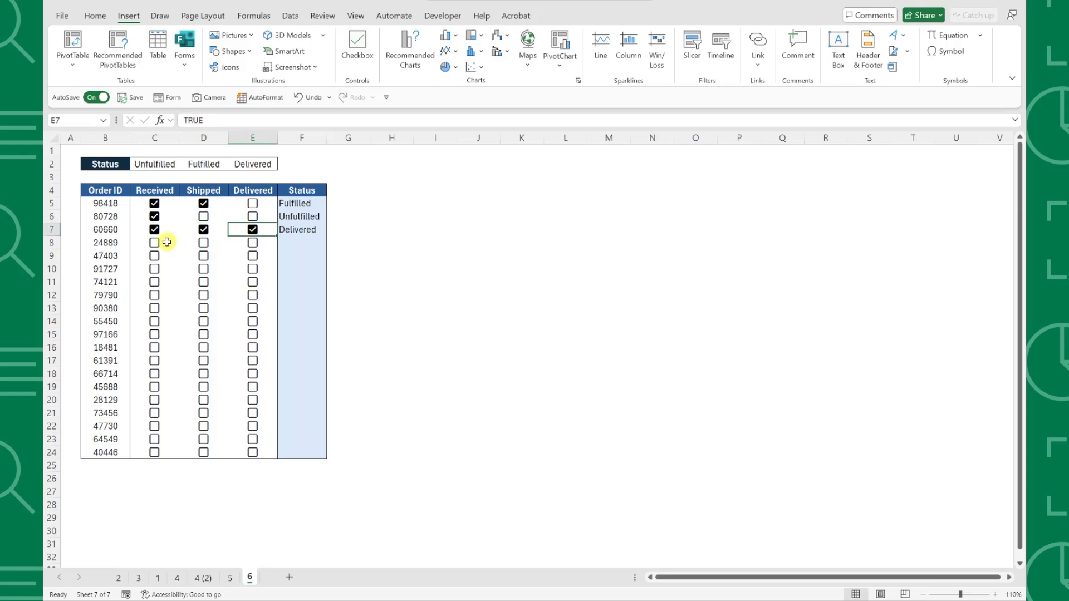
pyautogui.click(154, 243)
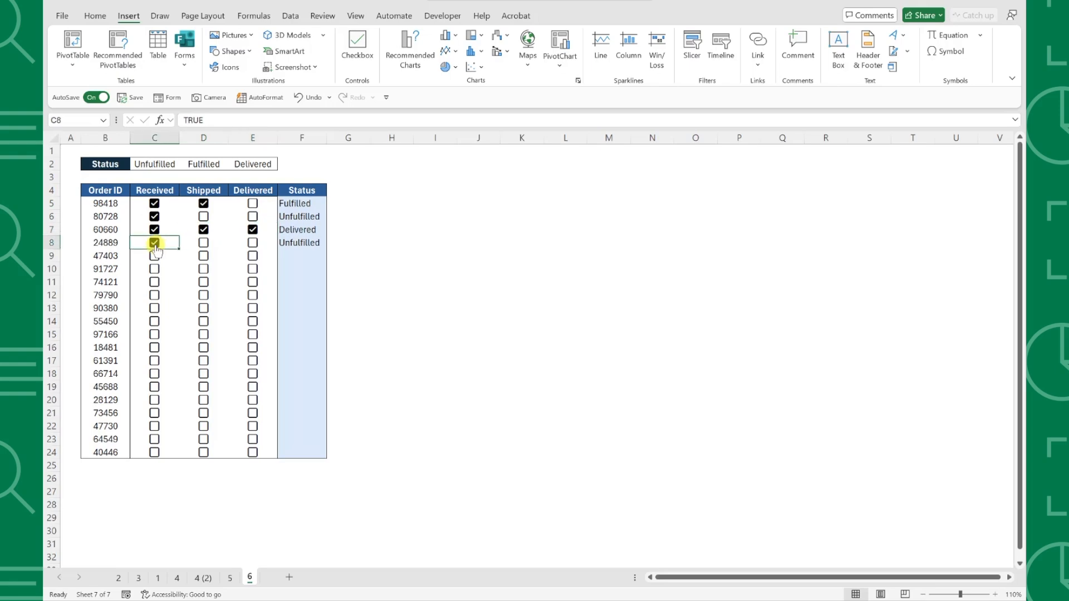